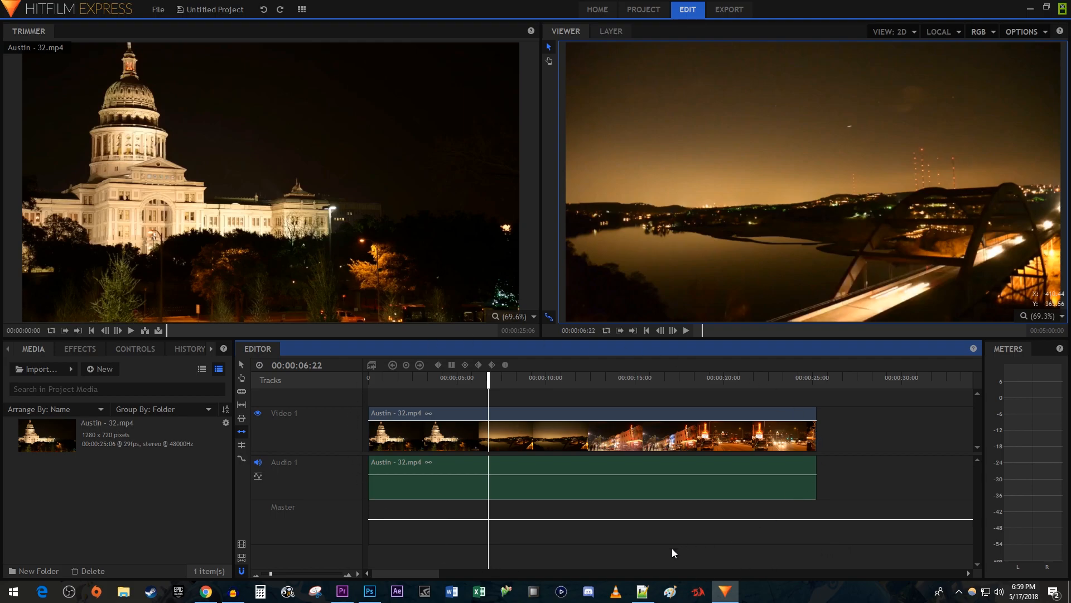
mouse_move(601, 504)
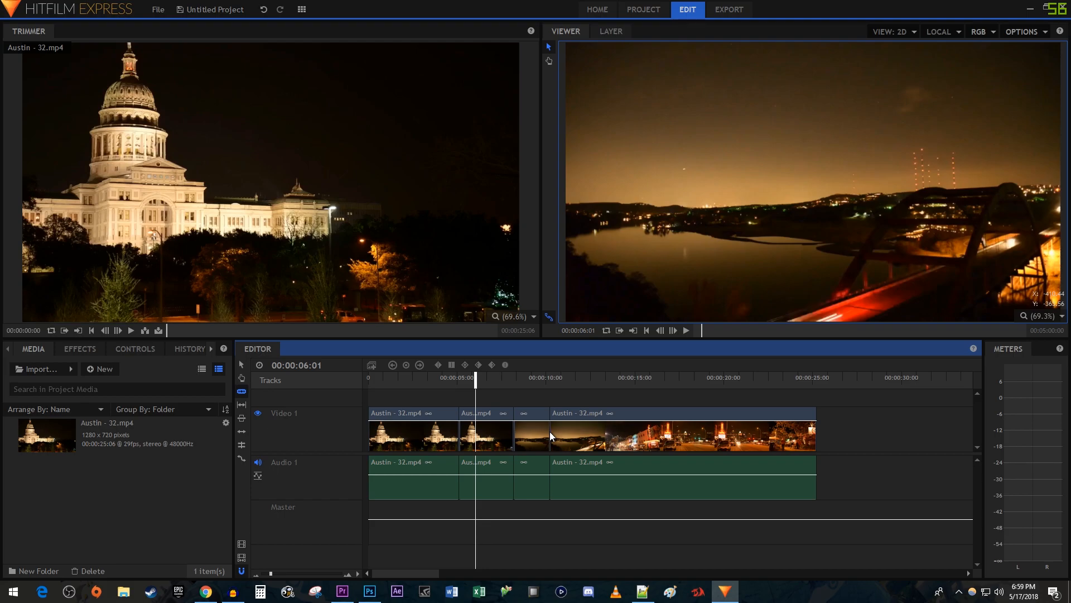
mouse_move(244, 367)
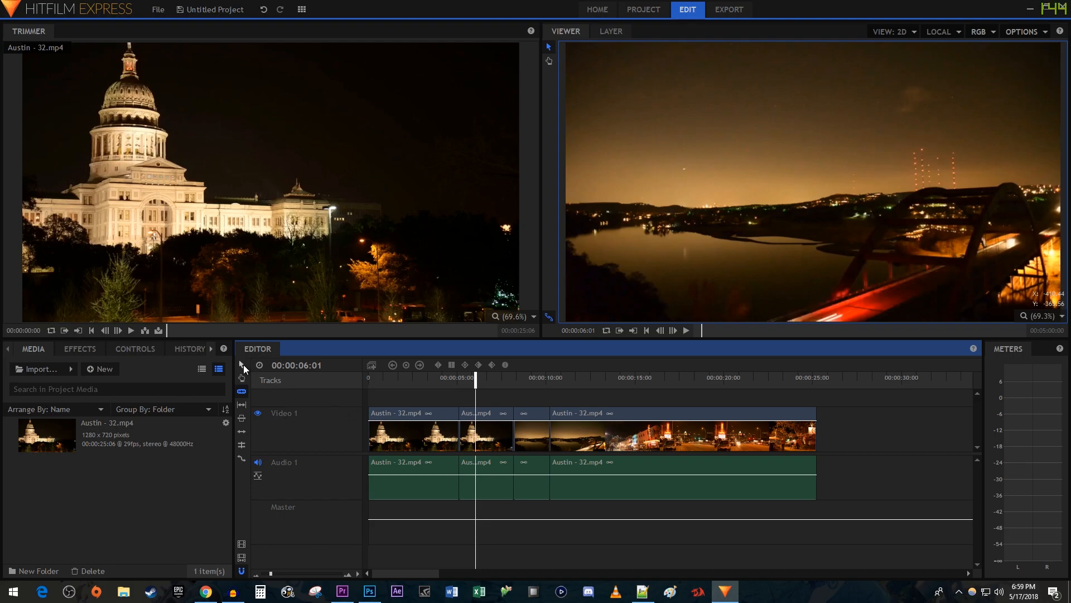